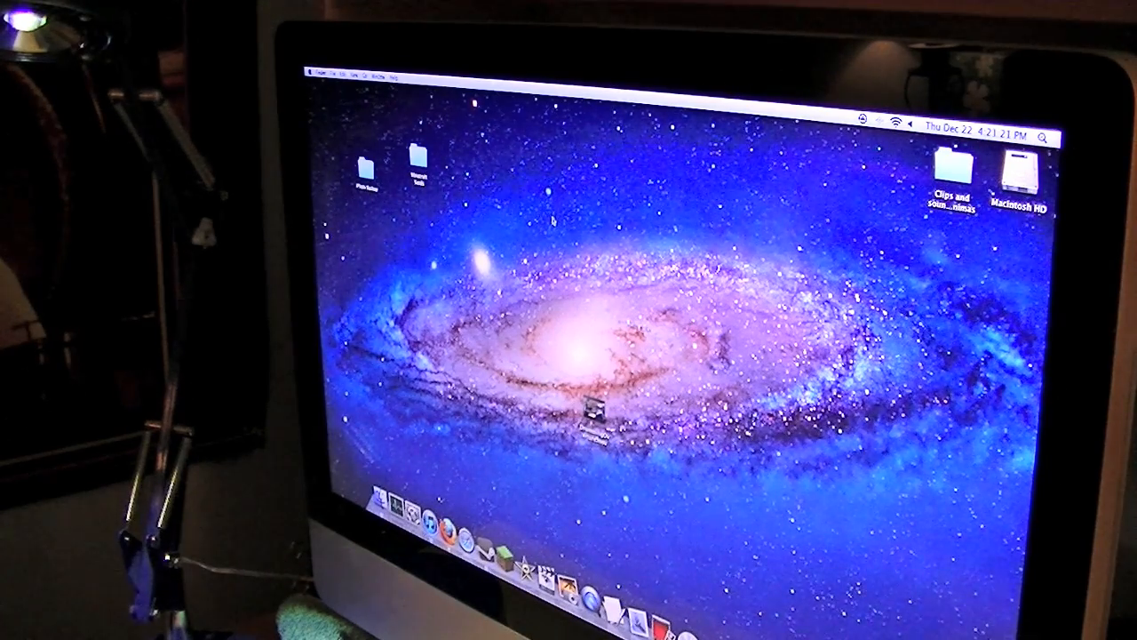
# Choose Log Out from the Apple menu to bring up the quit-all-applications confirmation.
pyautogui.click(312, 75)
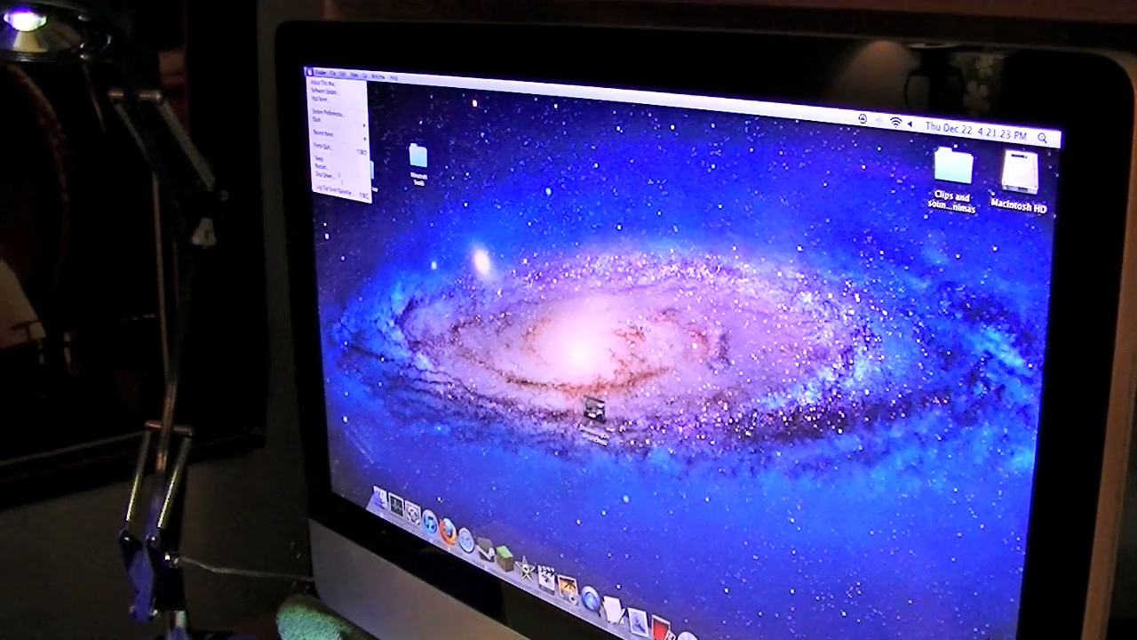
pyautogui.click(320, 187)
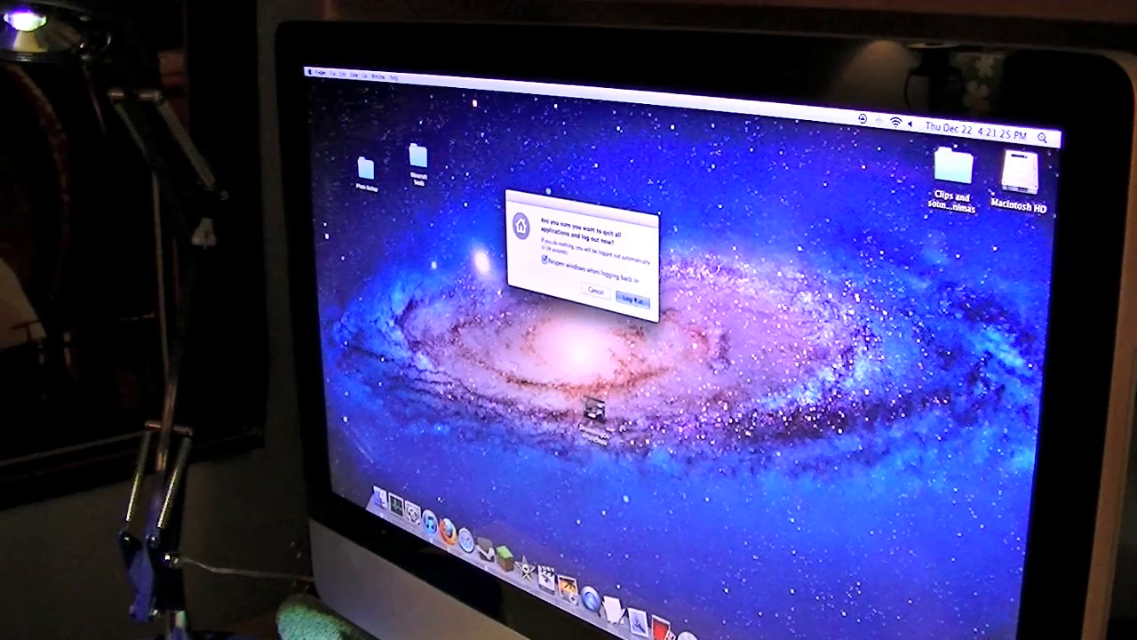